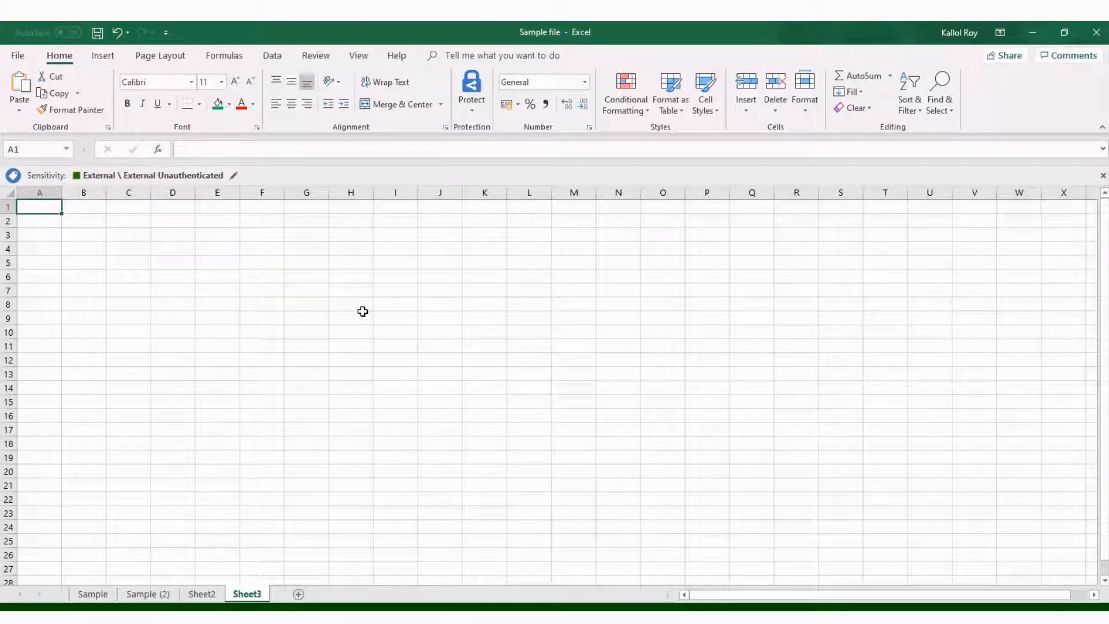
{"action": "mouse_move", "coordinate": [276, 258]}
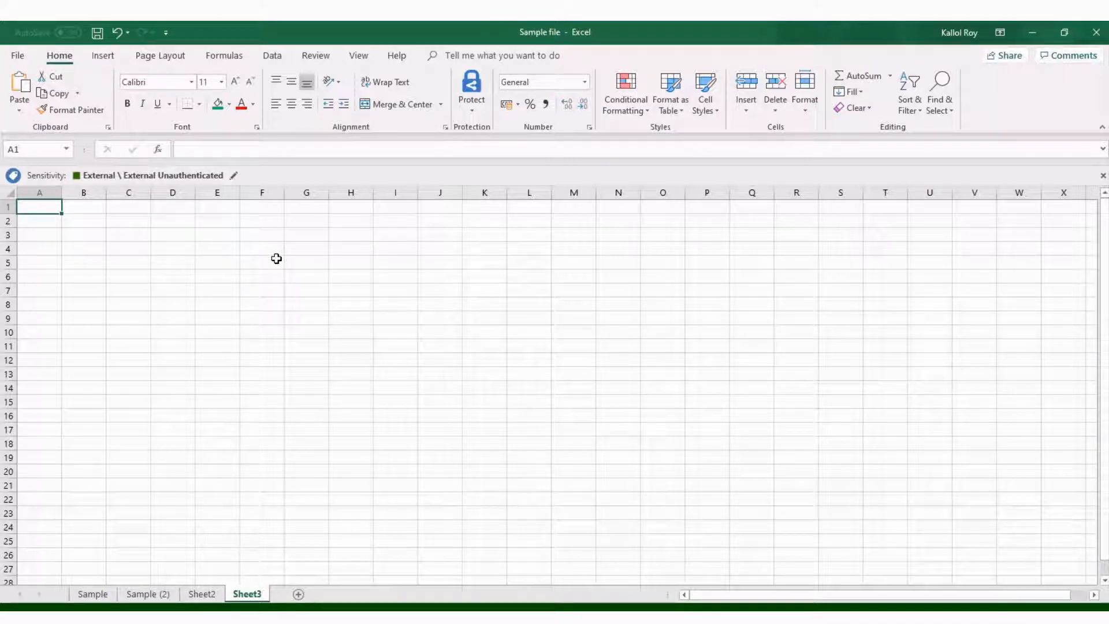
- Show the Insert ribbon commands for the empty Sheet3
{"action": "left_click", "coordinate": [103, 55]}
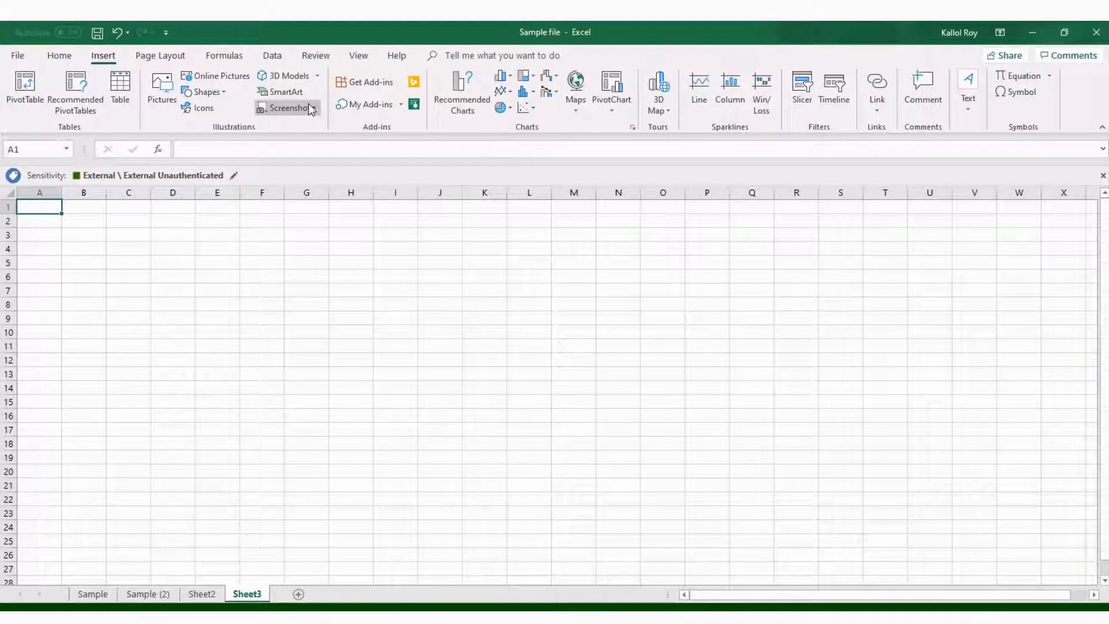
- List the Available Windows under the Screenshot command in Illustrations
{"action": "left_click", "coordinate": [286, 108]}
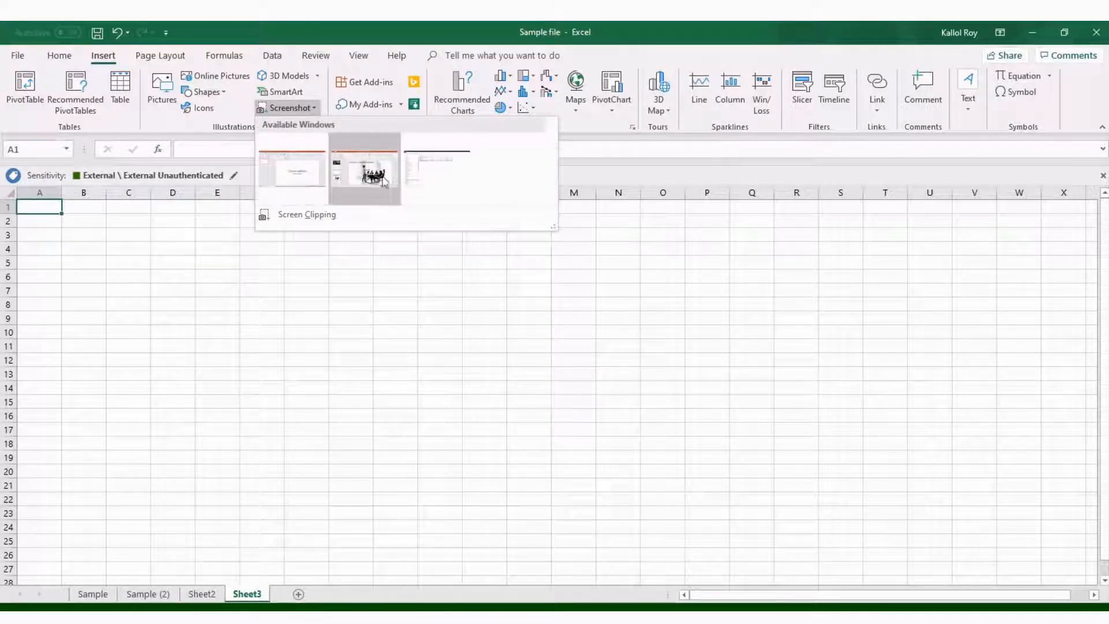
{"action": "mouse_move", "coordinate": [382, 179]}
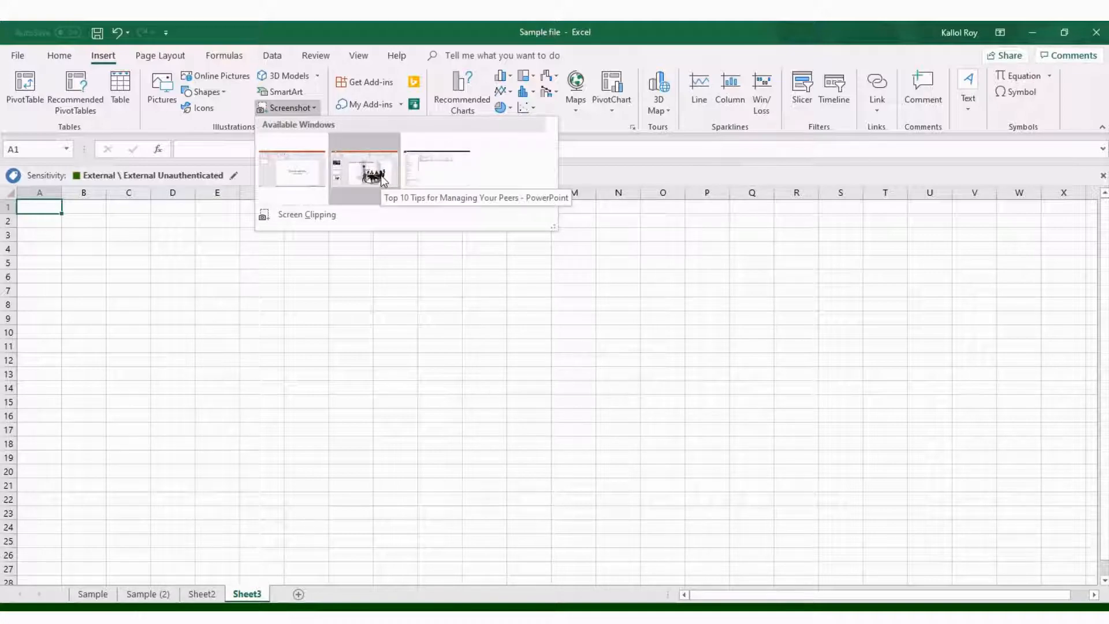
- Insert a screenshot of the PowerPoint presentation window as a picture on Sheet3
{"action": "left_click", "coordinate": [364, 167]}
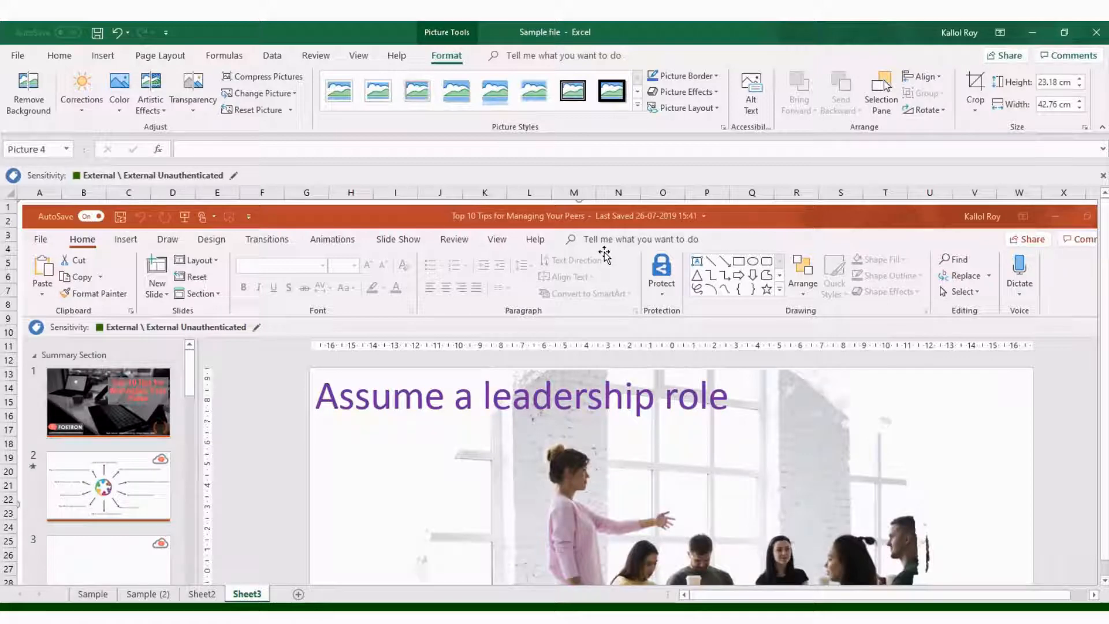
{"action": "mouse_move", "coordinate": [599, 270]}
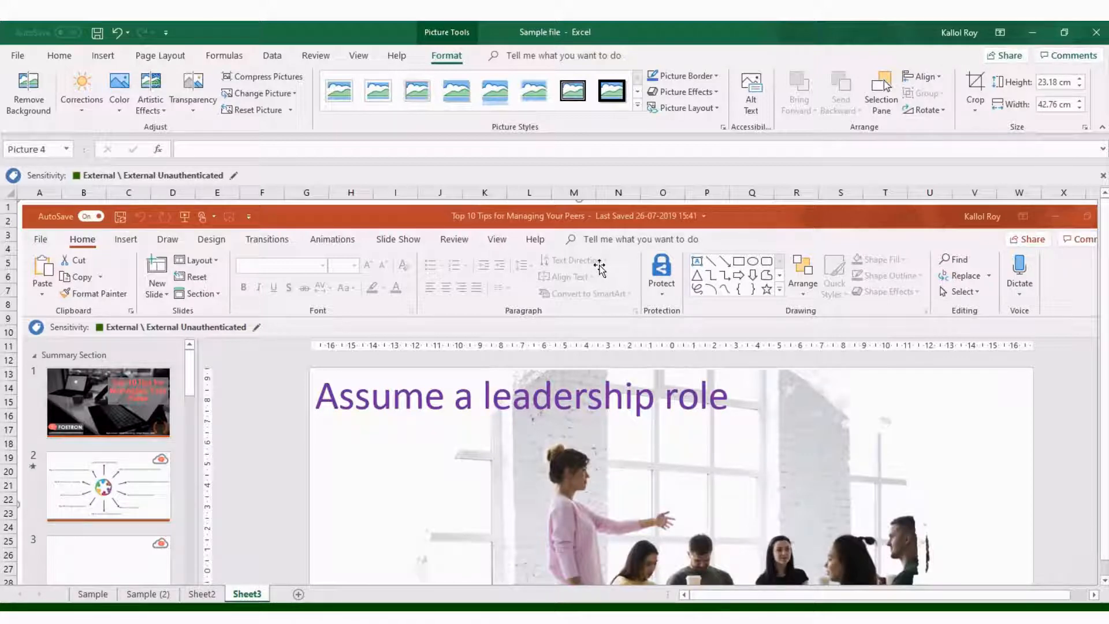